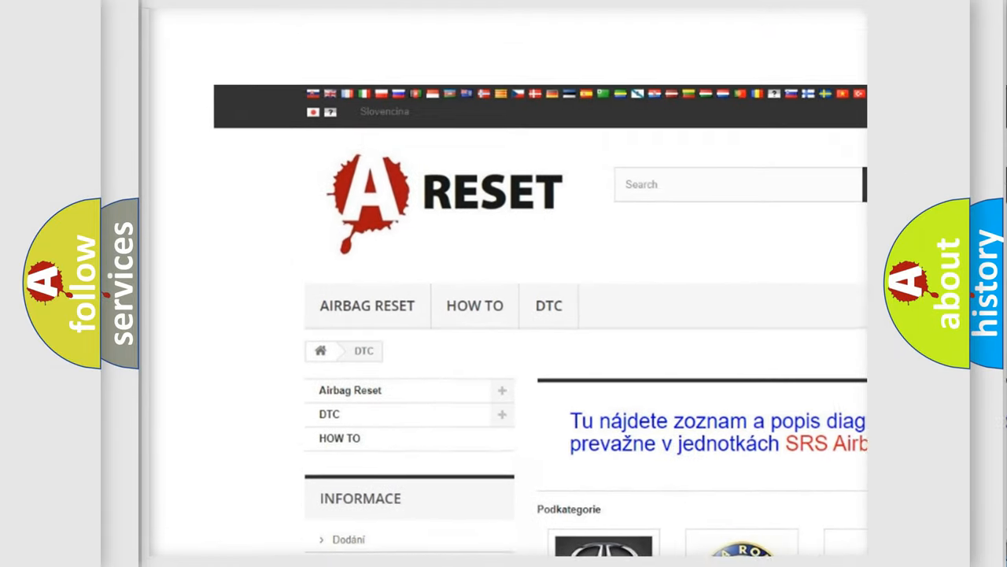
scroll("down", 3)
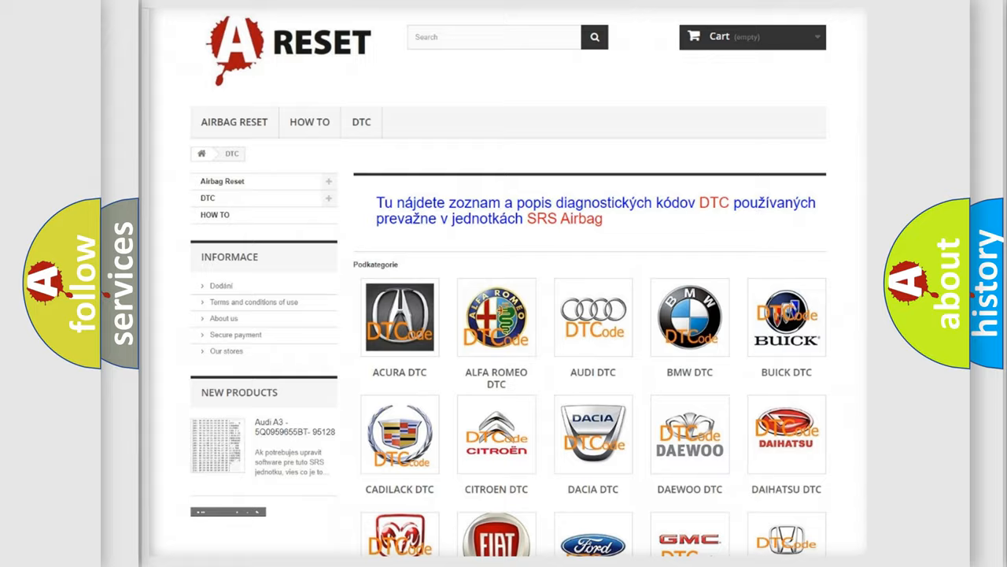
scroll("down", 3)
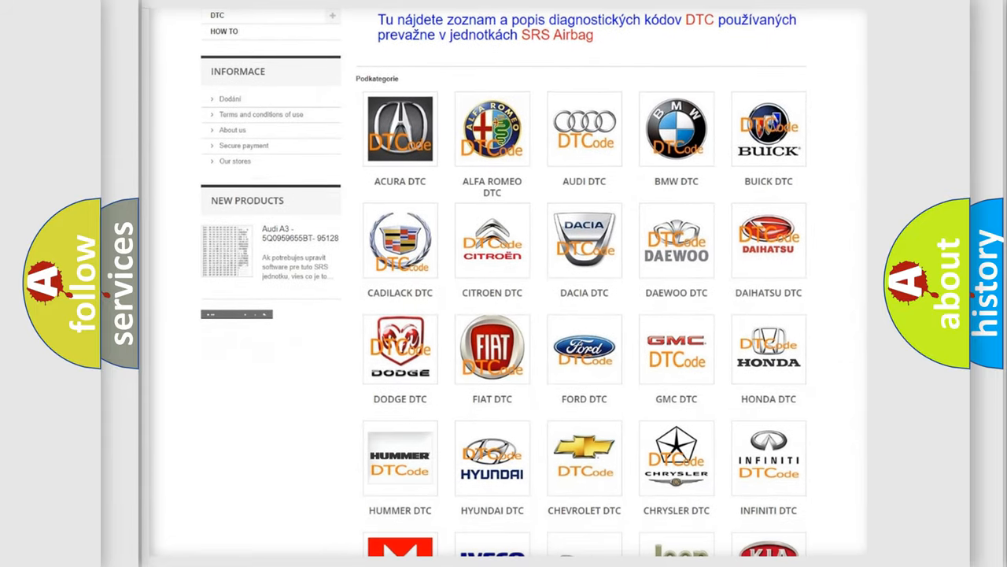